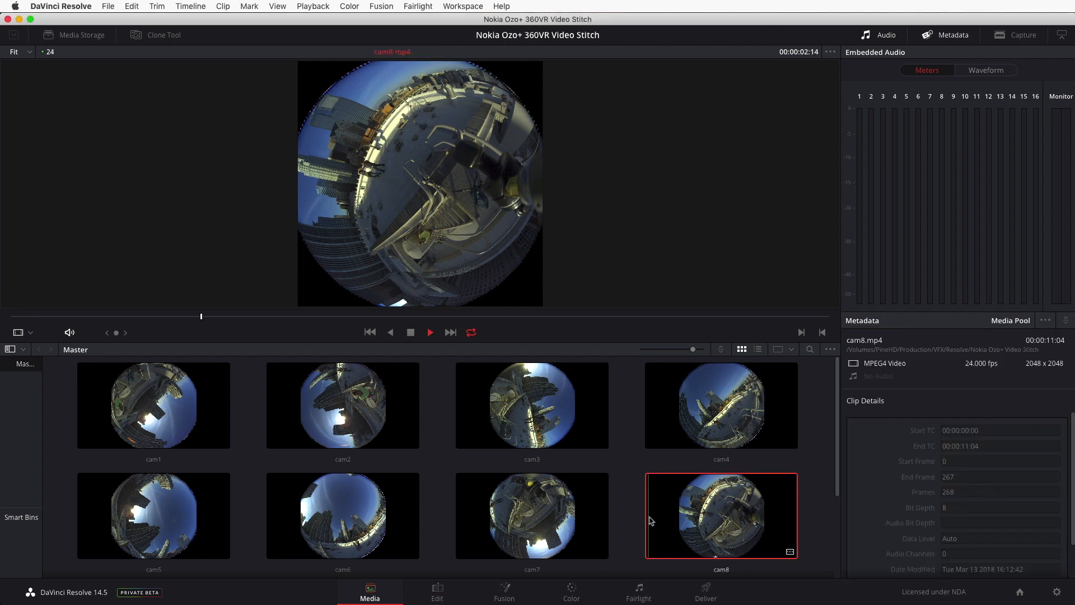
- Preview the cam8 and cam6 fisheye clips in the viewer
{"action": "left_click", "coordinate": [429, 332]}
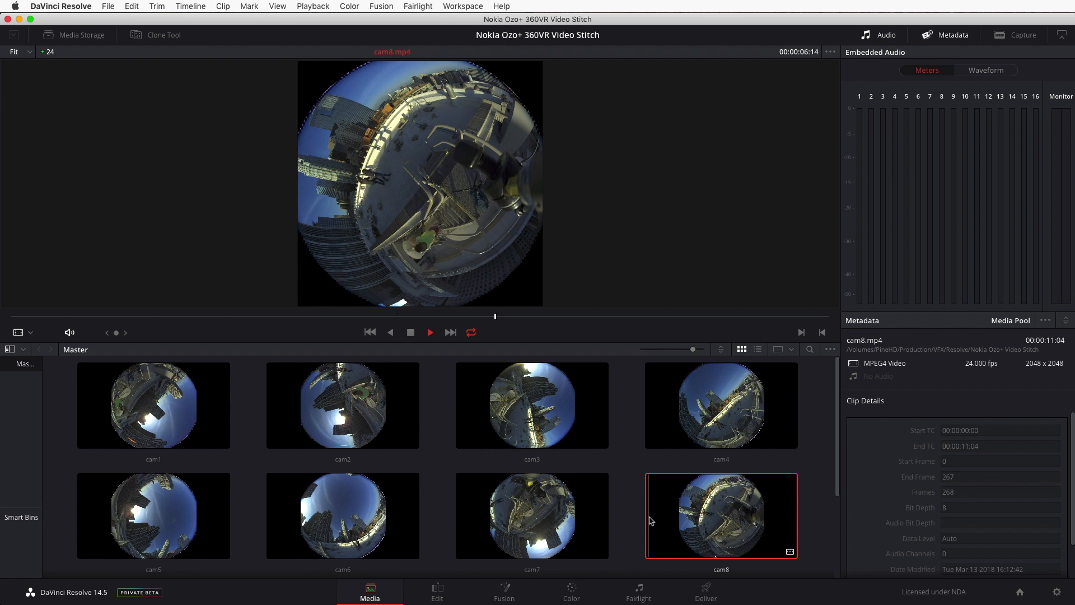
{"action": "left_click", "coordinate": [429, 332]}
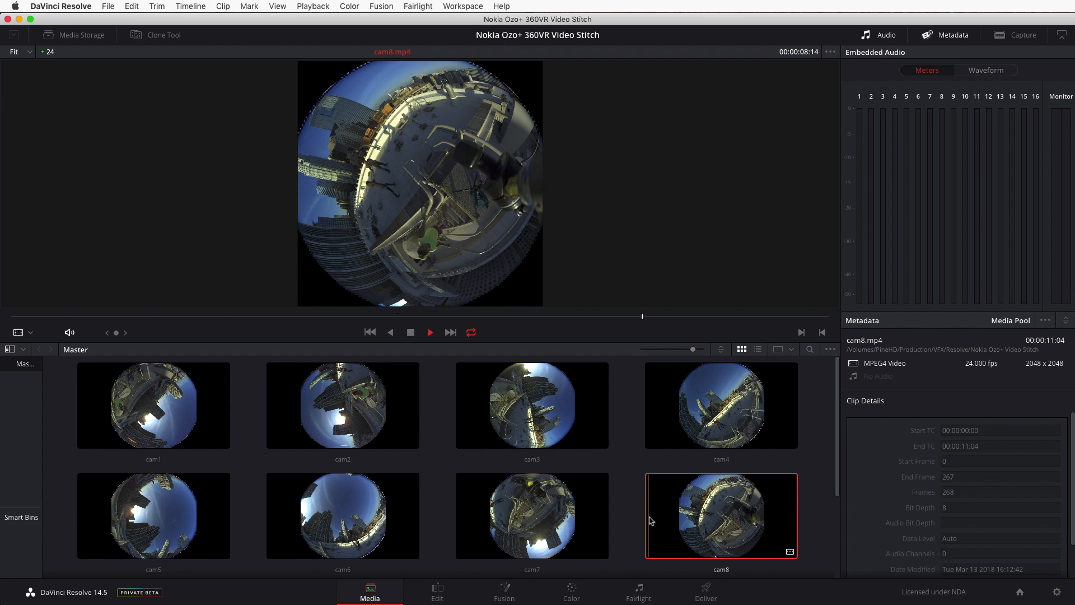
{"action": "left_click", "coordinate": [342, 515]}
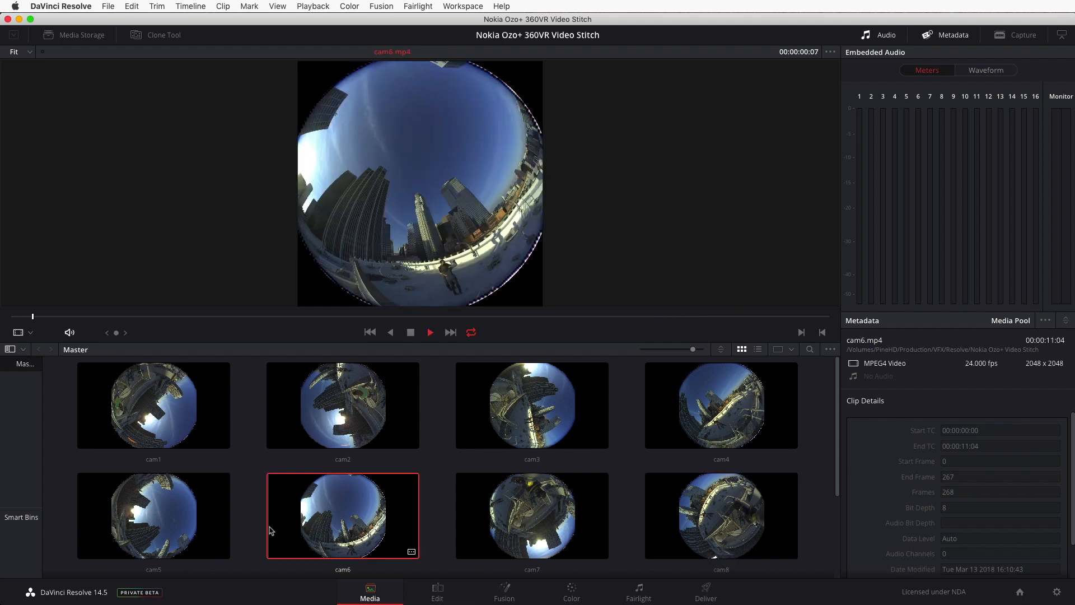
{"action": "left_click", "coordinate": [429, 332]}
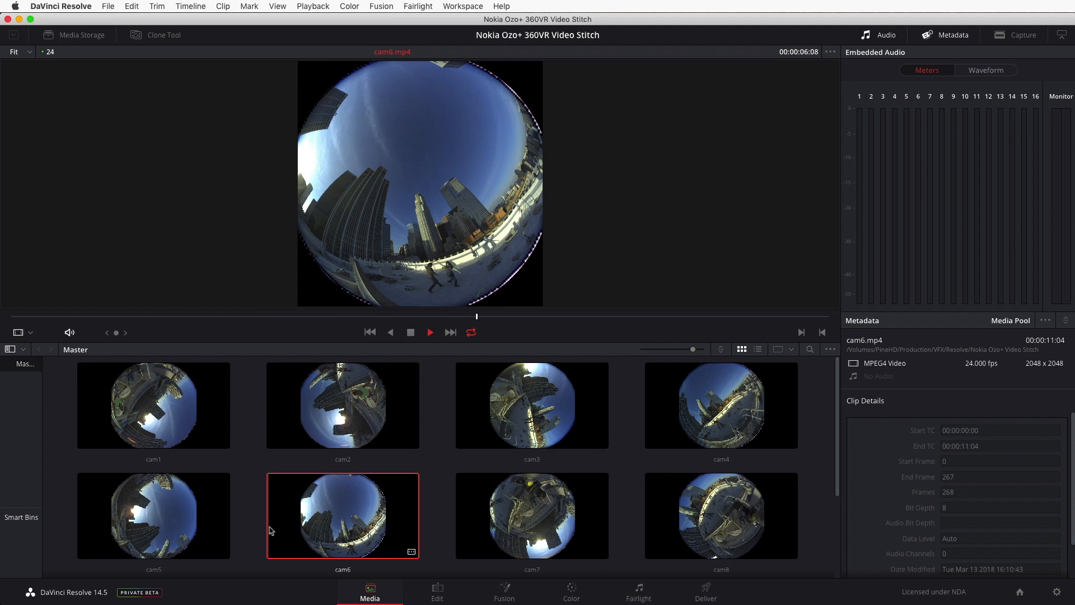
- Play the cam4 clip, then load and play the cam1 clip
{"action": "left_click", "coordinate": [721, 404]}
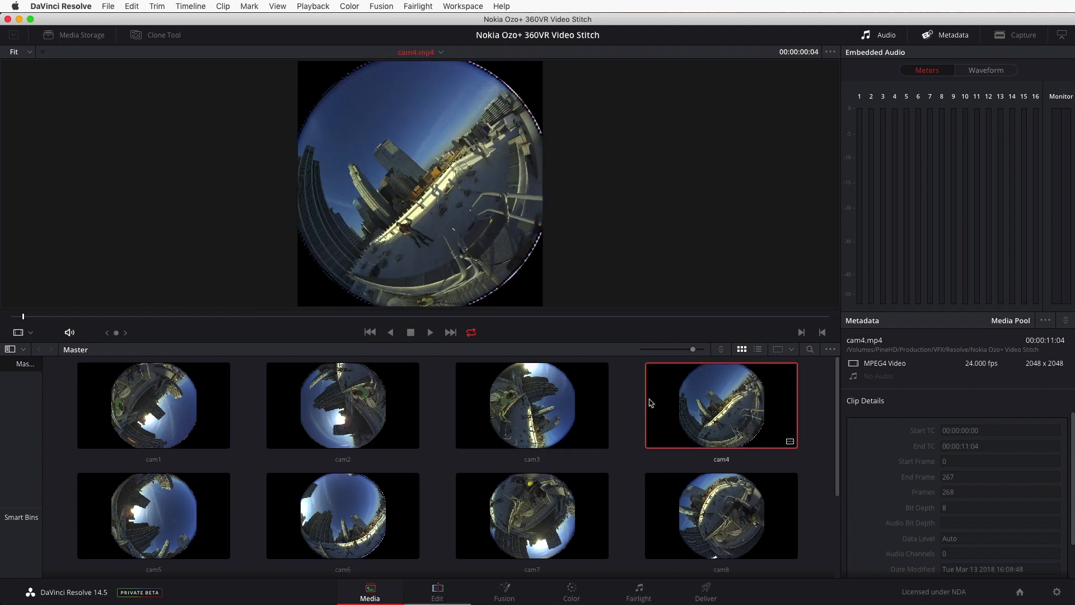
{"action": "left_click", "coordinate": [429, 332]}
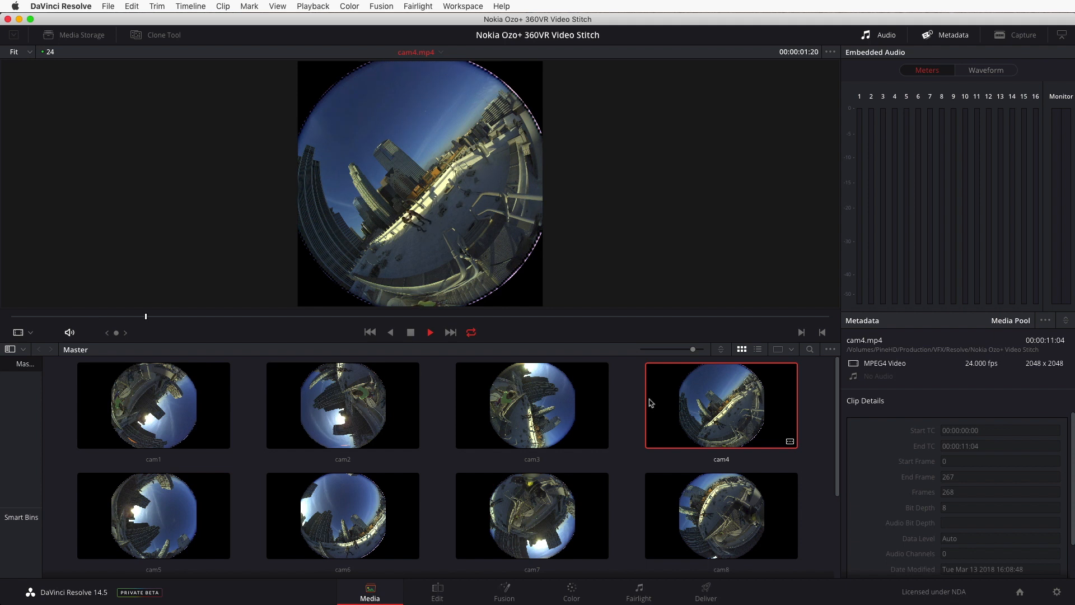
{"action": "left_click", "coordinate": [430, 332]}
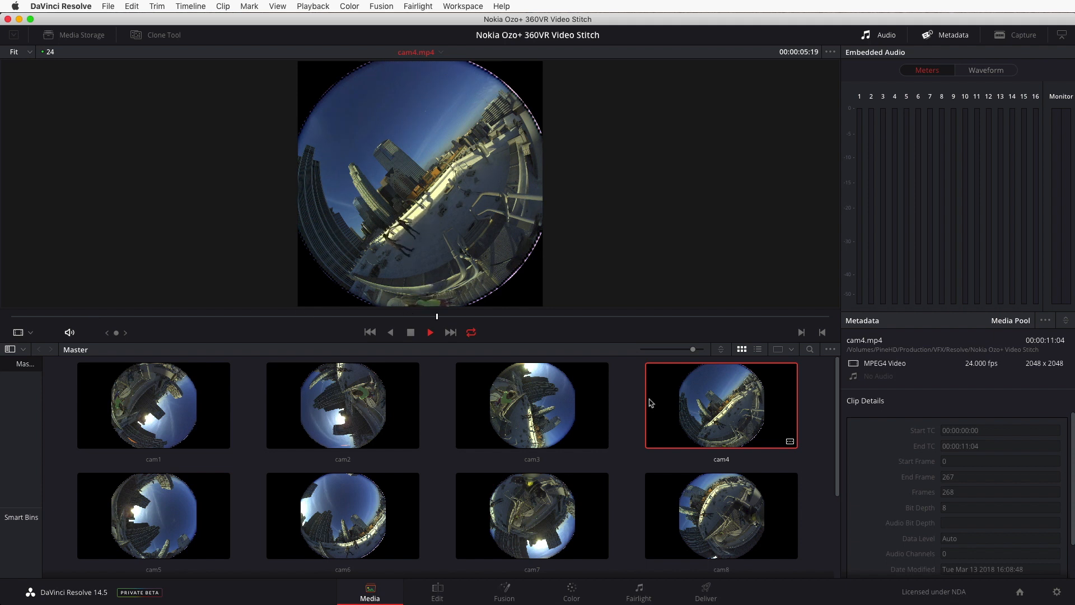
{"action": "left_click", "coordinate": [153, 405]}
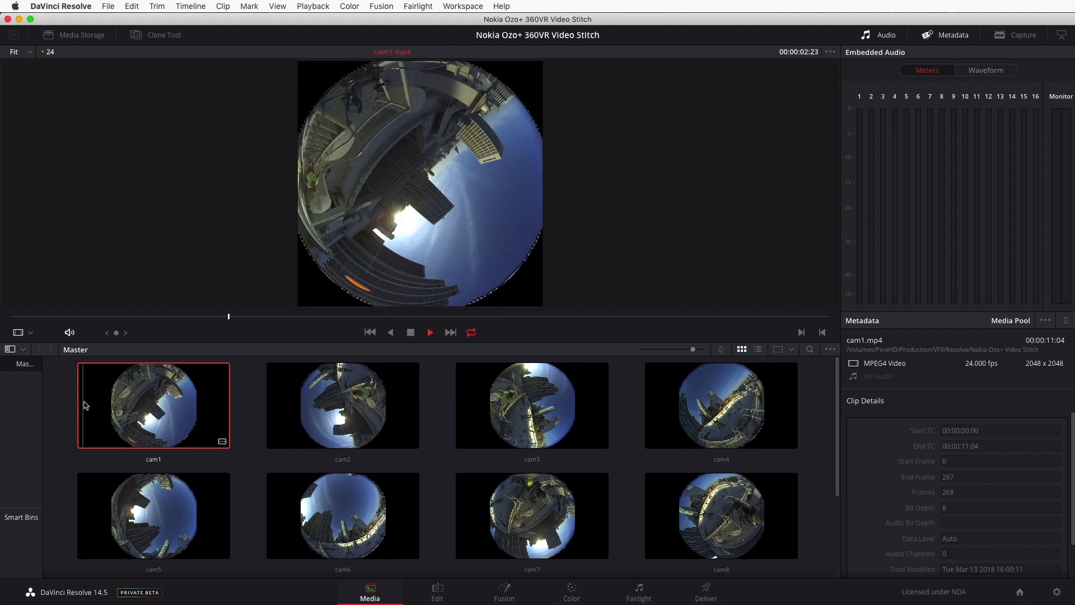
{"action": "left_click", "coordinate": [429, 332]}
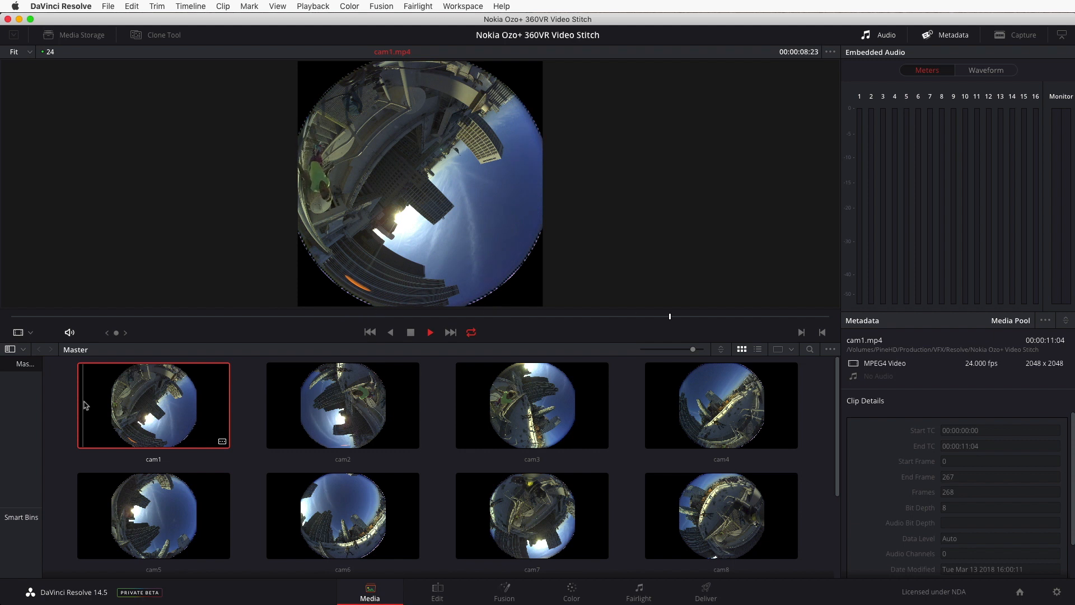
{"action": "left_click", "coordinate": [429, 332]}
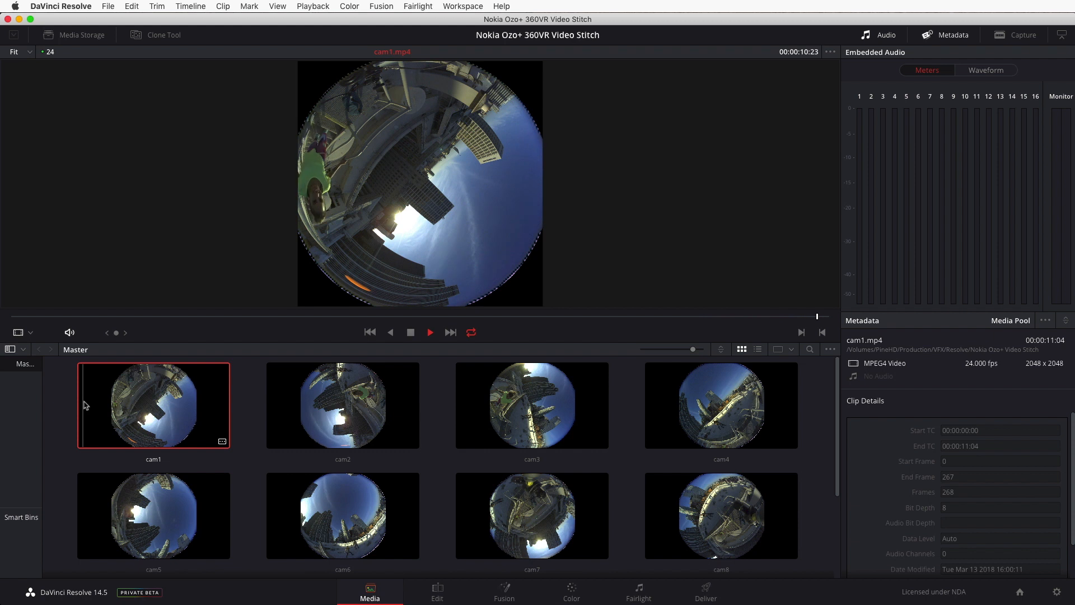
{"action": "left_click", "coordinate": [504, 591]}
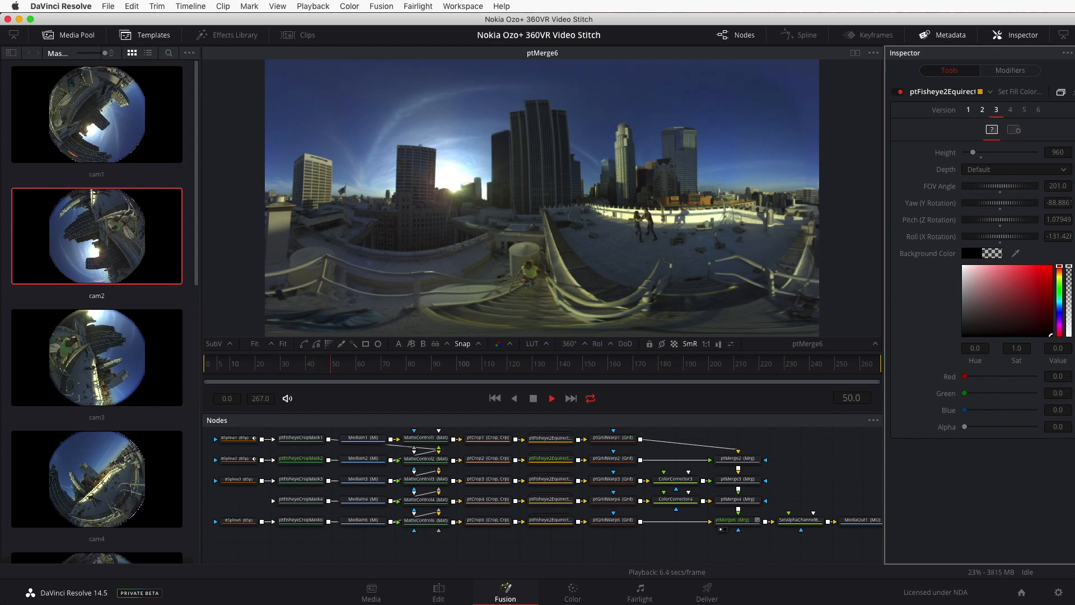
- Switch to the Fusion page showing the stitch node graph and ptMerge6 output
{"action": "left_click", "coordinate": [551, 398]}
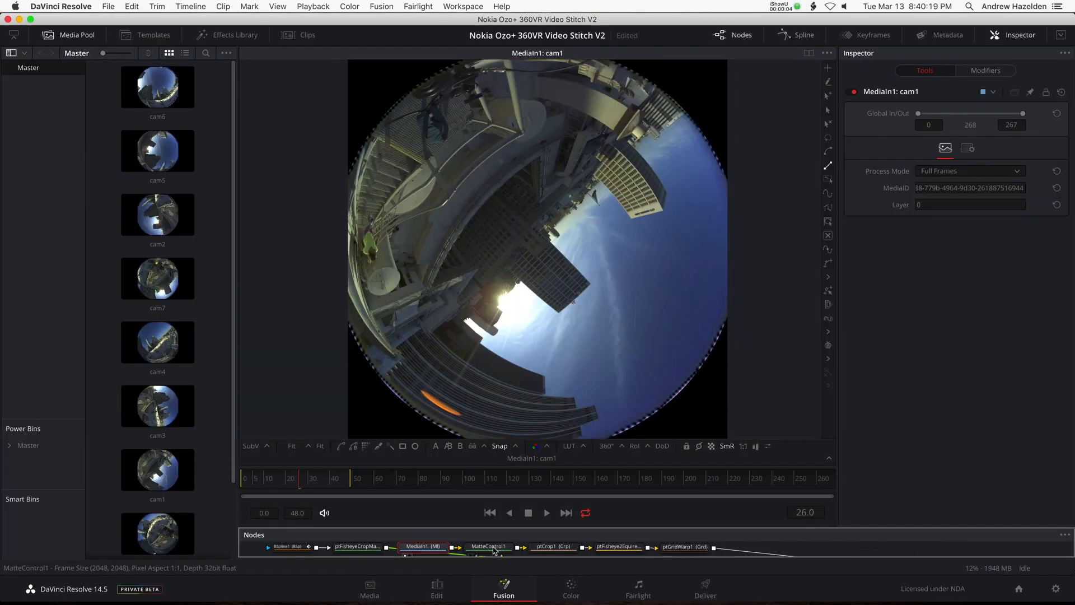
- View MatteControl1, MediaIn2, ptCrop3, ColorCorrector3, MatteControl4 and the cam6 matte outputs
{"action": "left_click", "coordinate": [488, 546]}
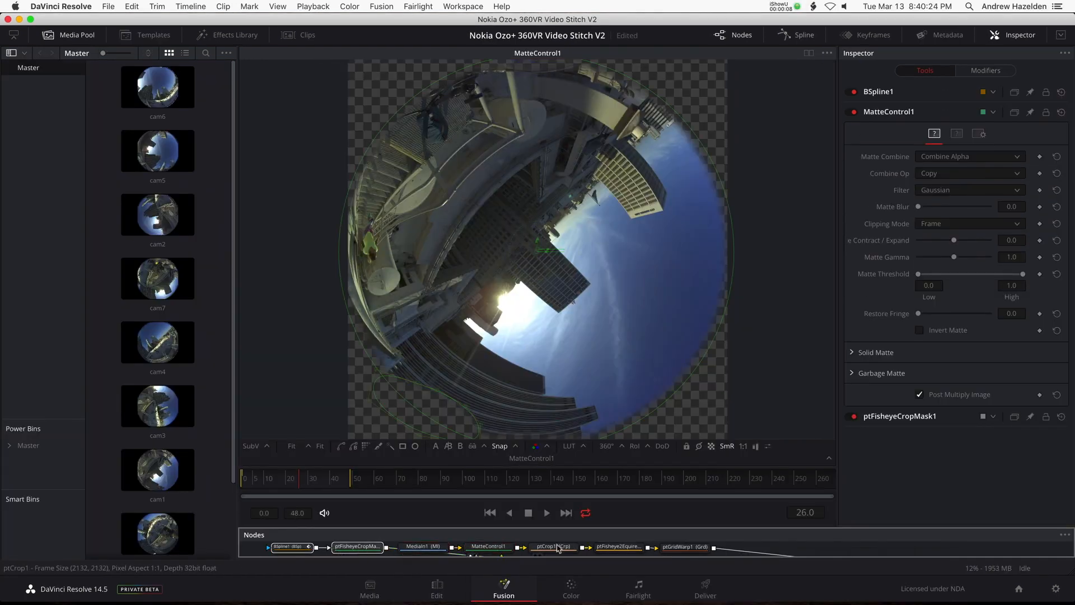
{"action": "left_click", "coordinate": [682, 546]}
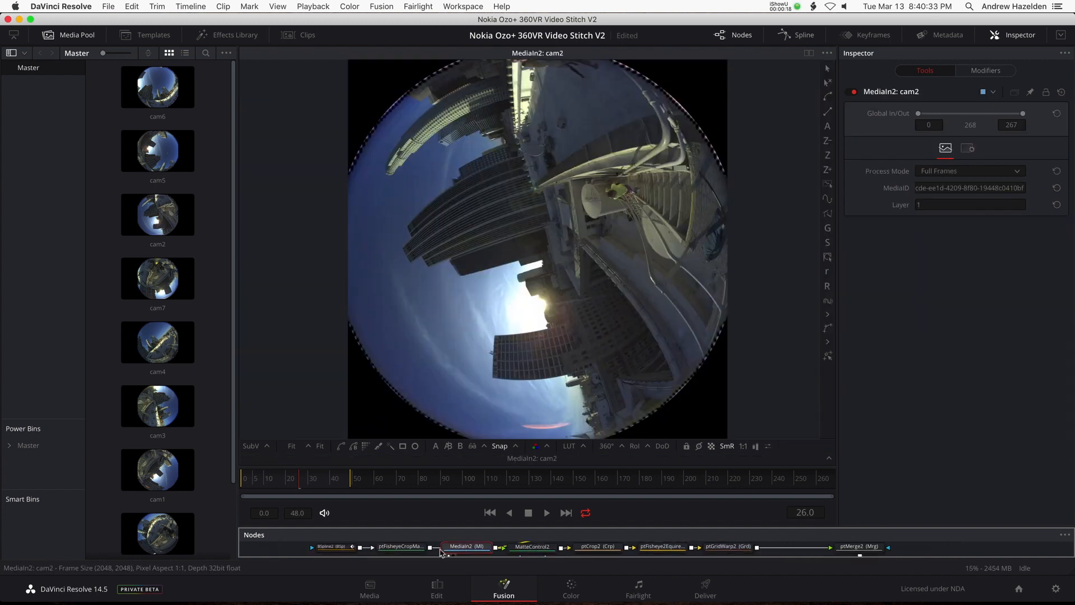
{"action": "left_click", "coordinate": [660, 546]}
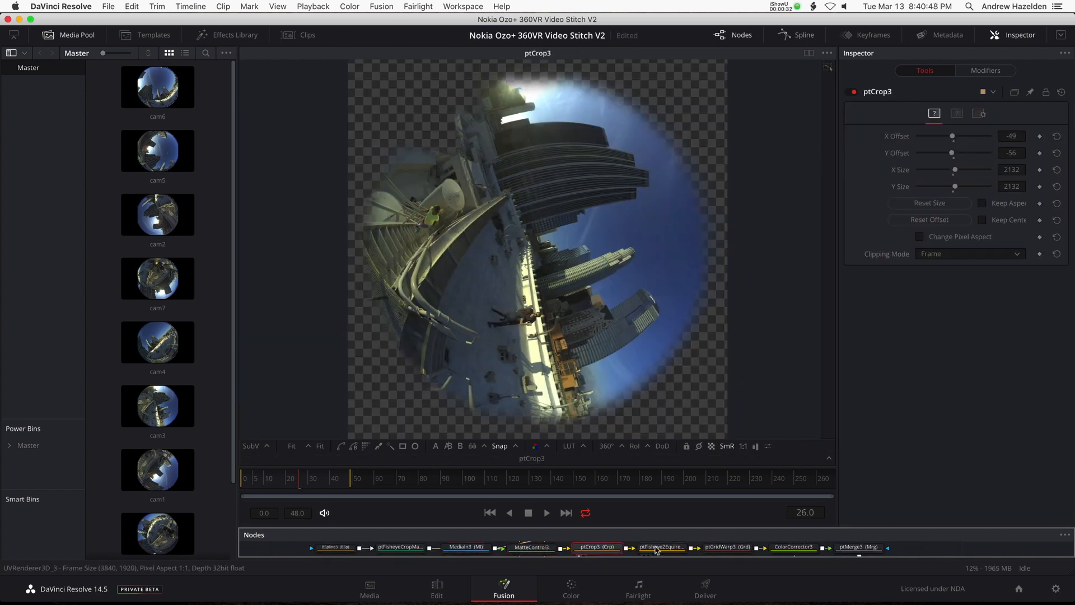
{"action": "left_click", "coordinate": [794, 547]}
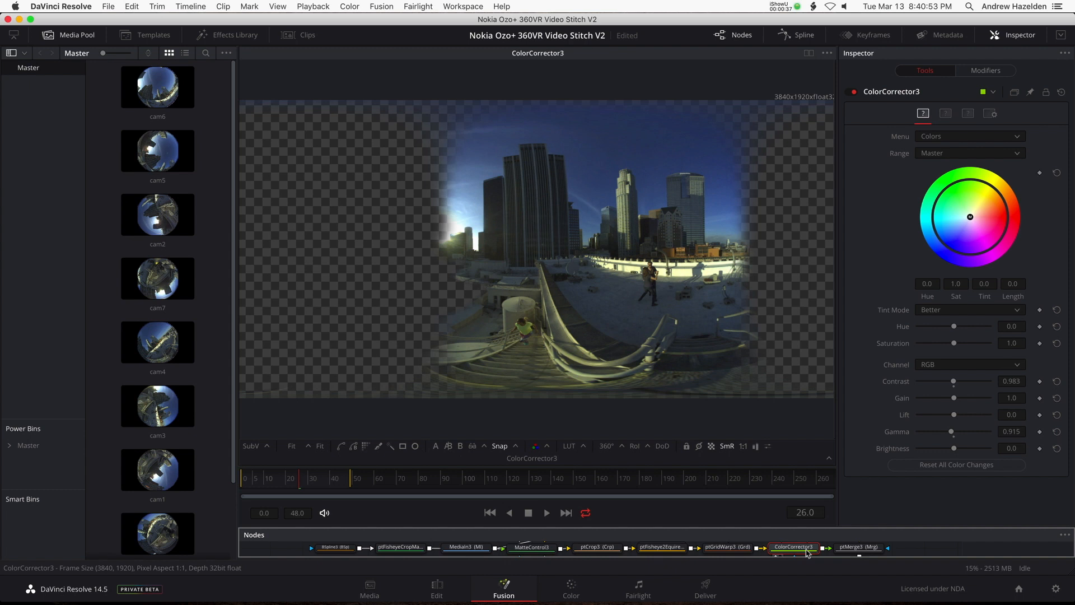
{"action": "left_click", "coordinate": [529, 546]}
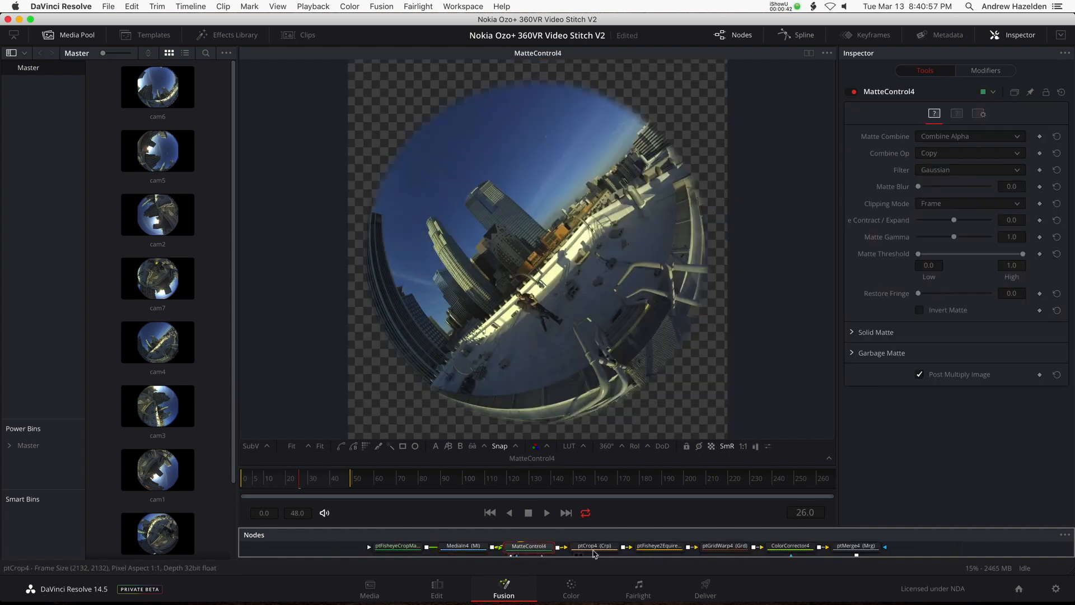
{"action": "left_click", "coordinate": [724, 546]}
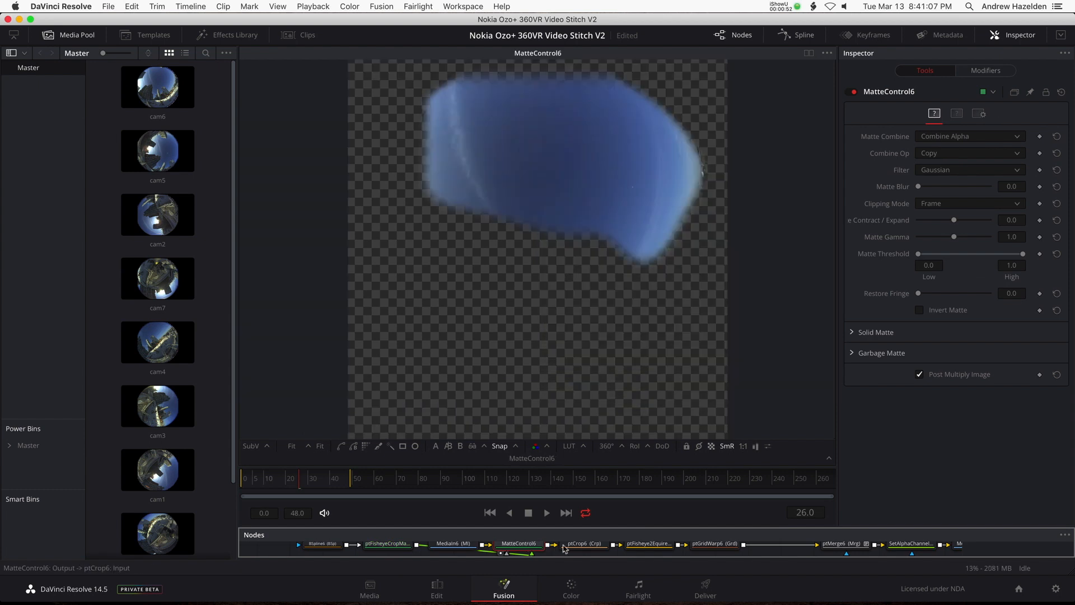
- View ptMerge3, ptMerge4 and SetAlphaChannelBooleans, ending on ptMerge6's full panorama
{"action": "left_click", "coordinate": [715, 543]}
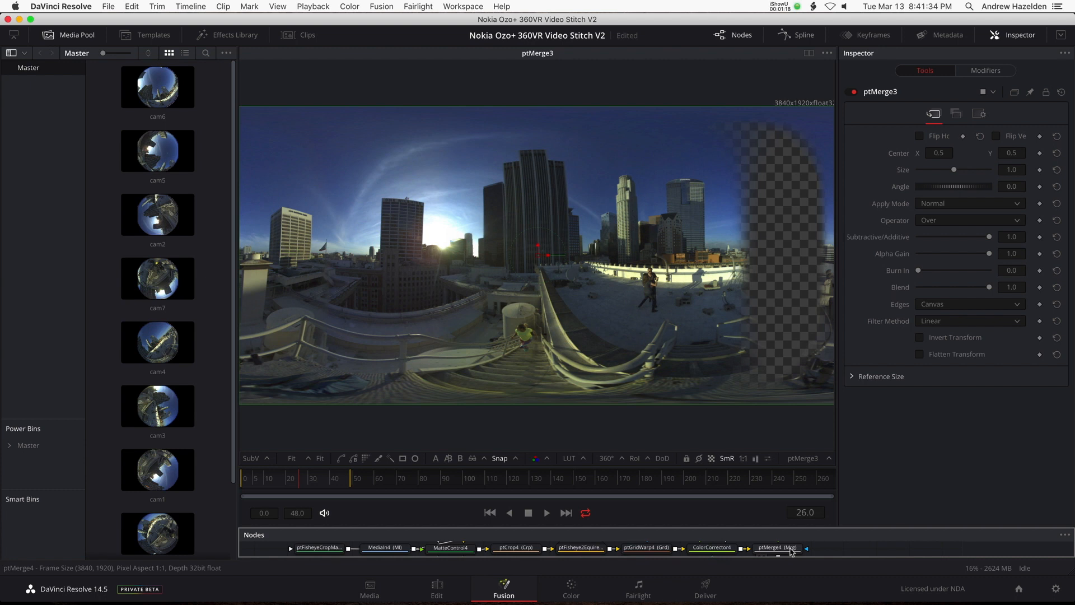
{"action": "left_click", "coordinate": [777, 547]}
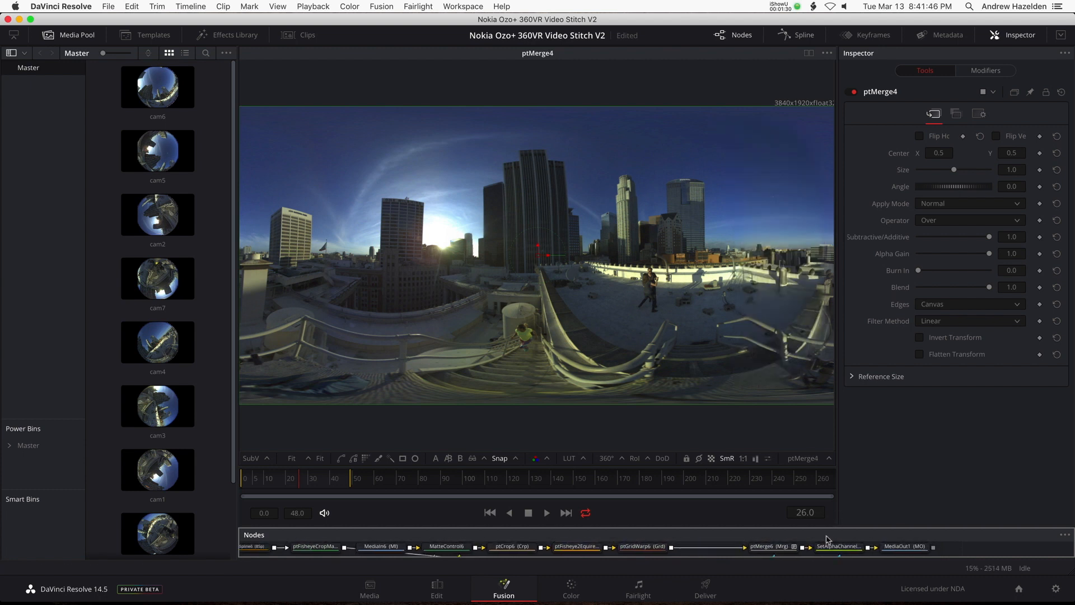
{"action": "left_click", "coordinate": [838, 547]}
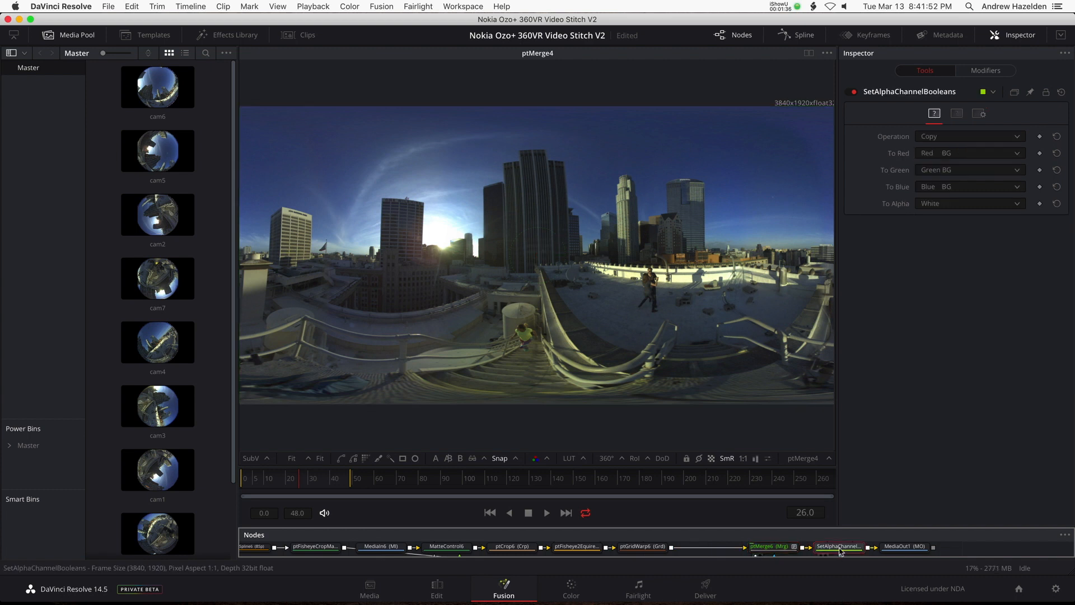
{"action": "left_click", "coordinate": [765, 546]}
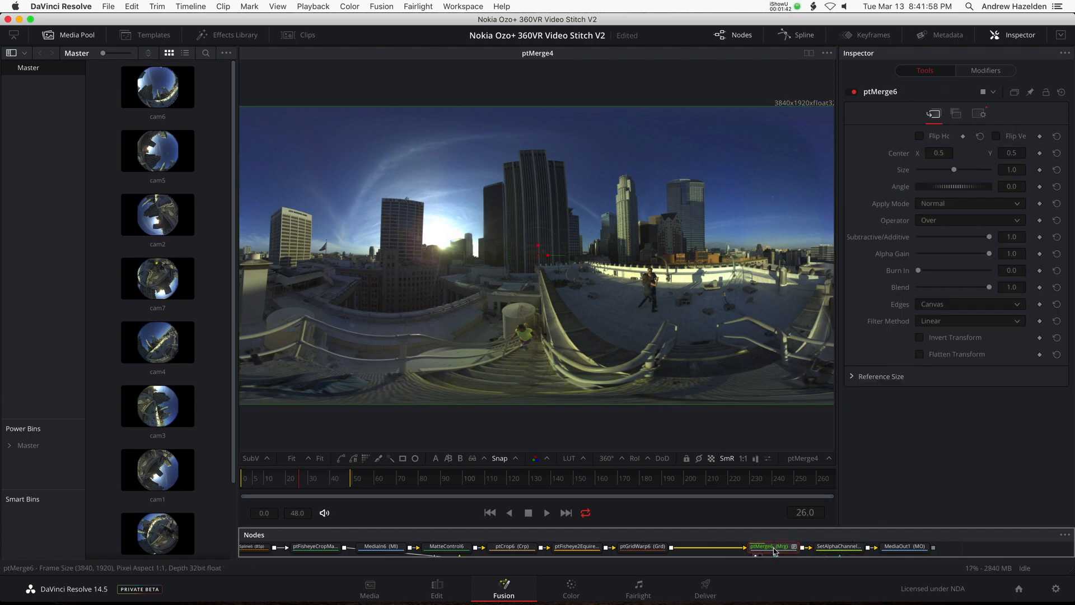
{"action": "left_click", "coordinate": [767, 546]}
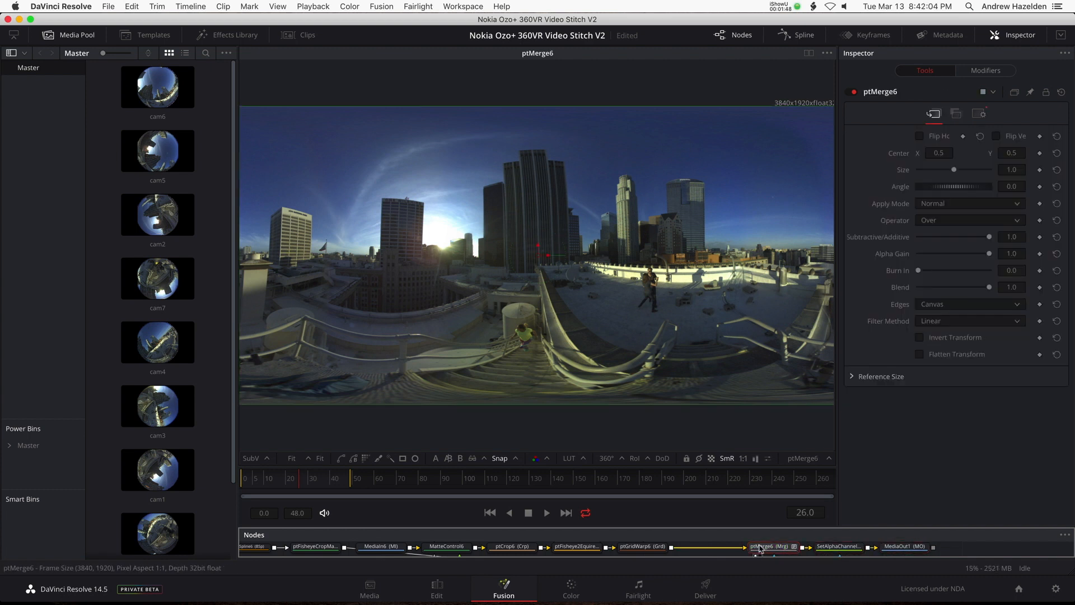